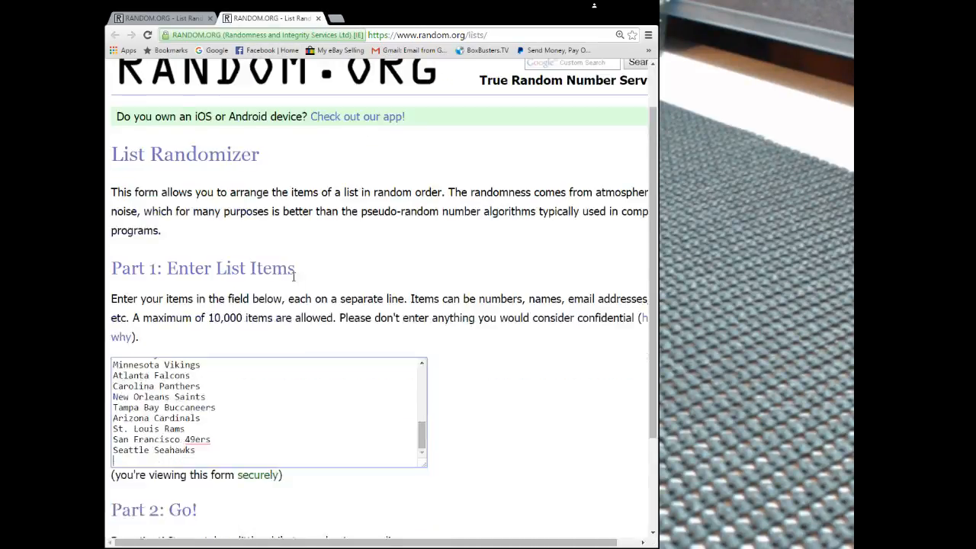
- Randomize the entered list of 30 NFL teams for the first time
scroll("down", 3)
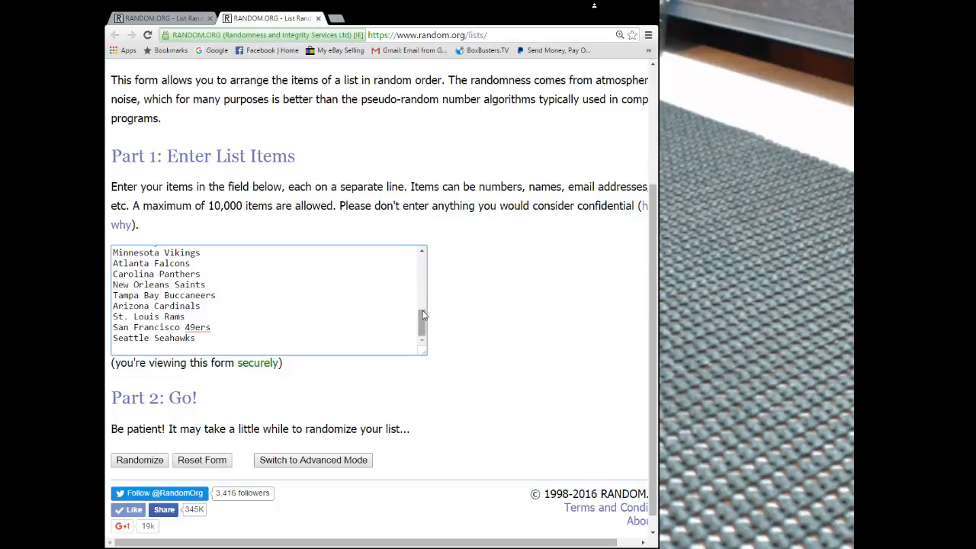
scroll("down", 3)
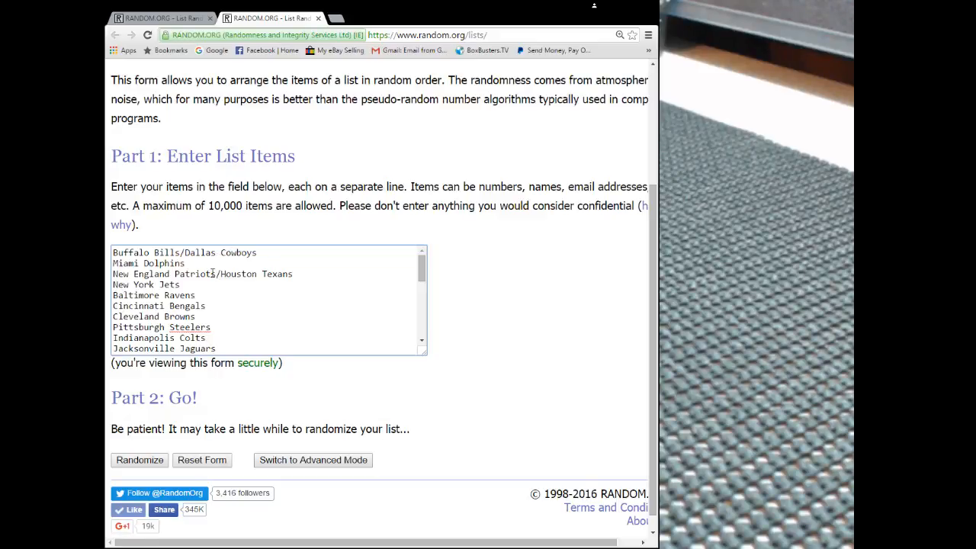
scroll("down", 3)
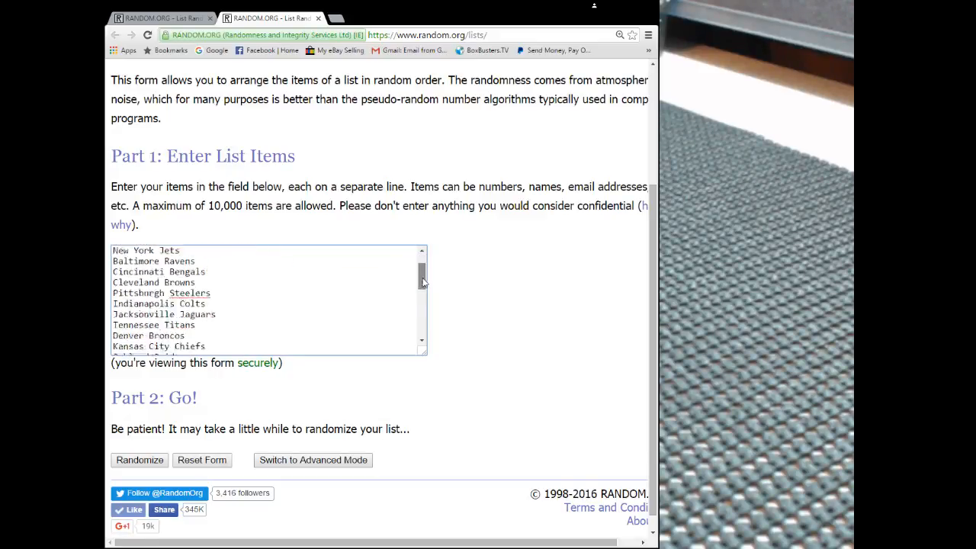
scroll("down", 3)
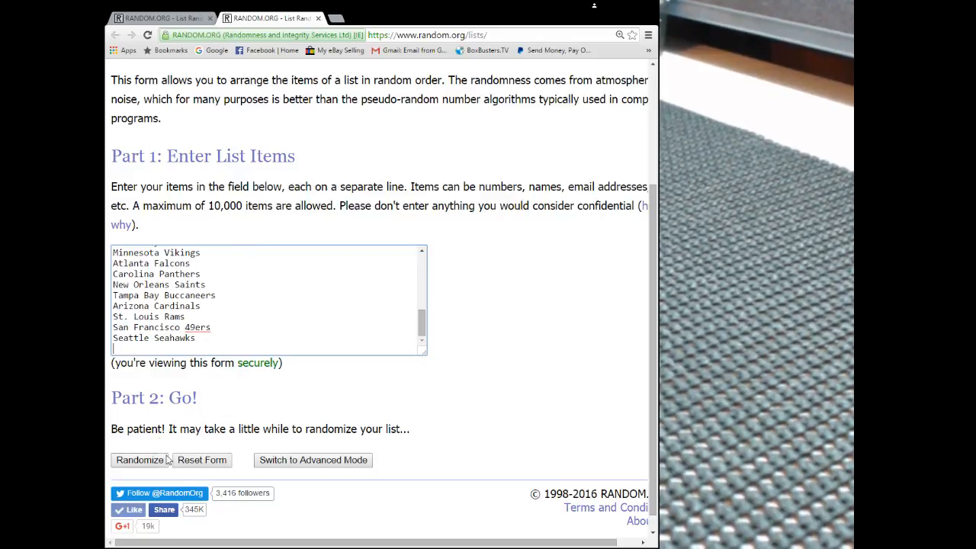
left_click(140, 460)
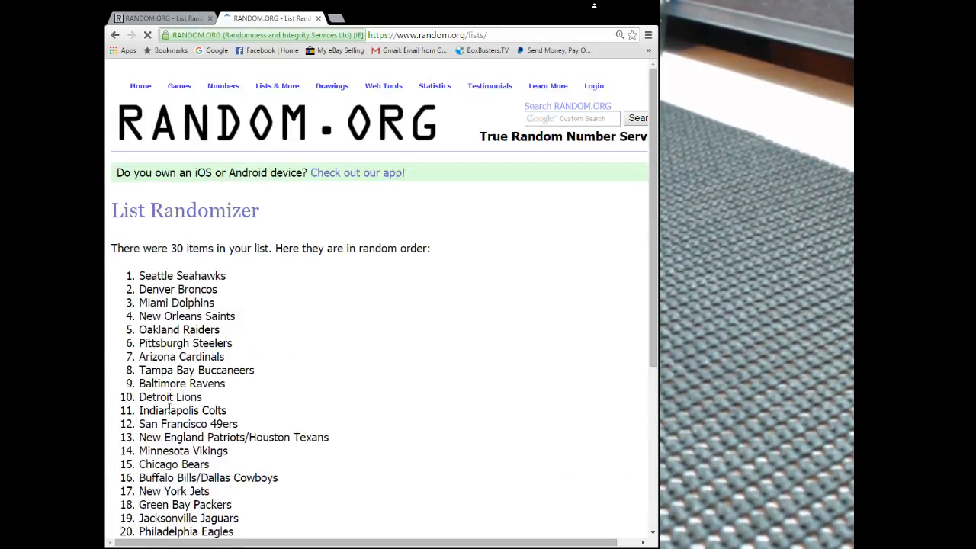
scroll("down", 3)
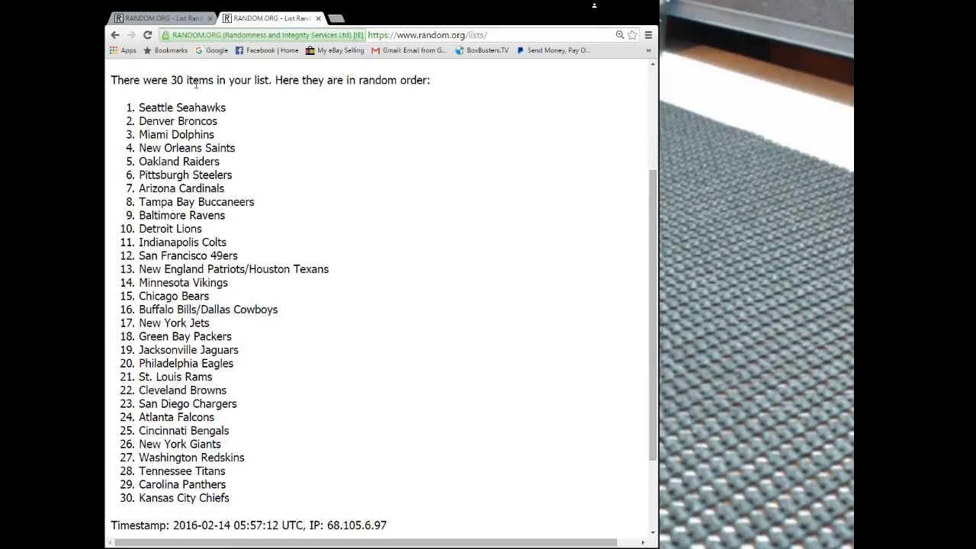
scroll("down", 3)
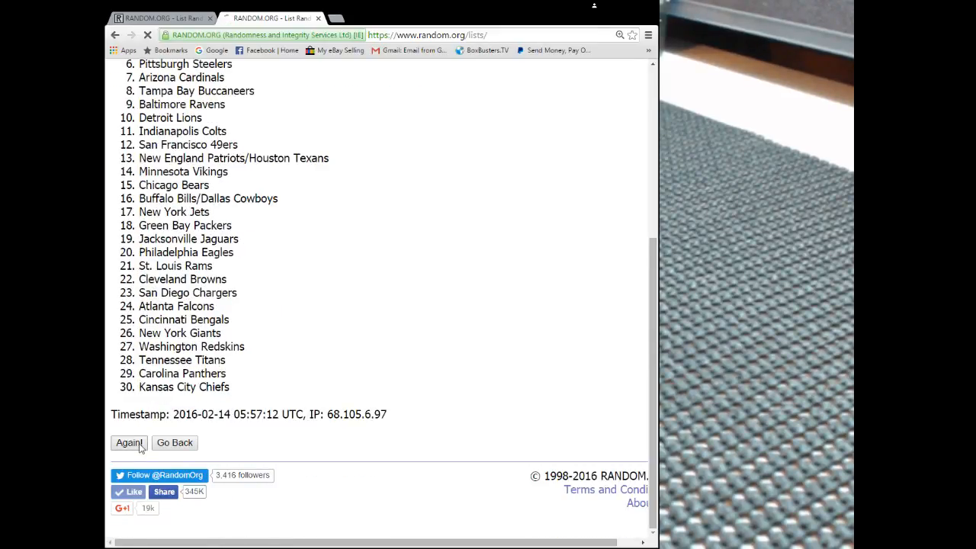
- Reshuffle the team list five more times, ending with the Denver Broncos on top
left_click(128, 442)
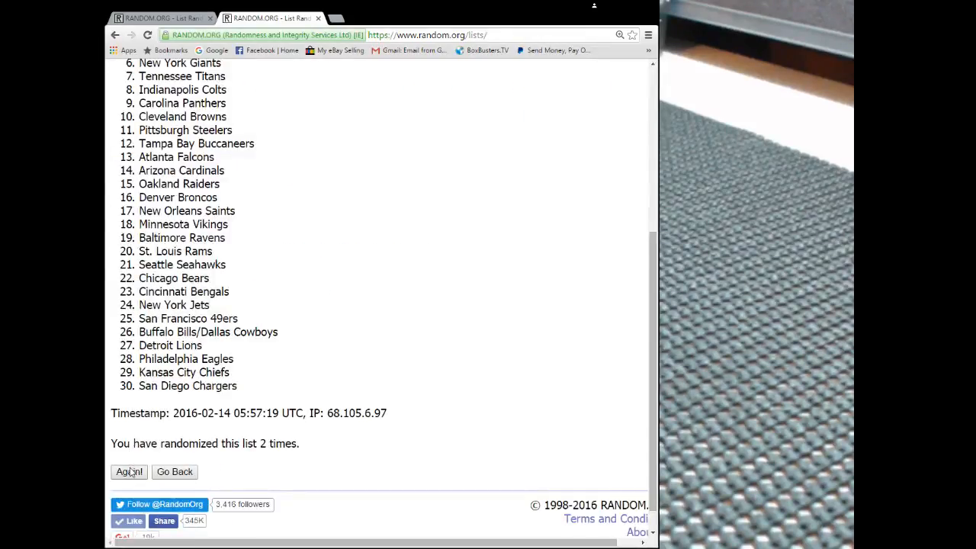
left_click(128, 471)
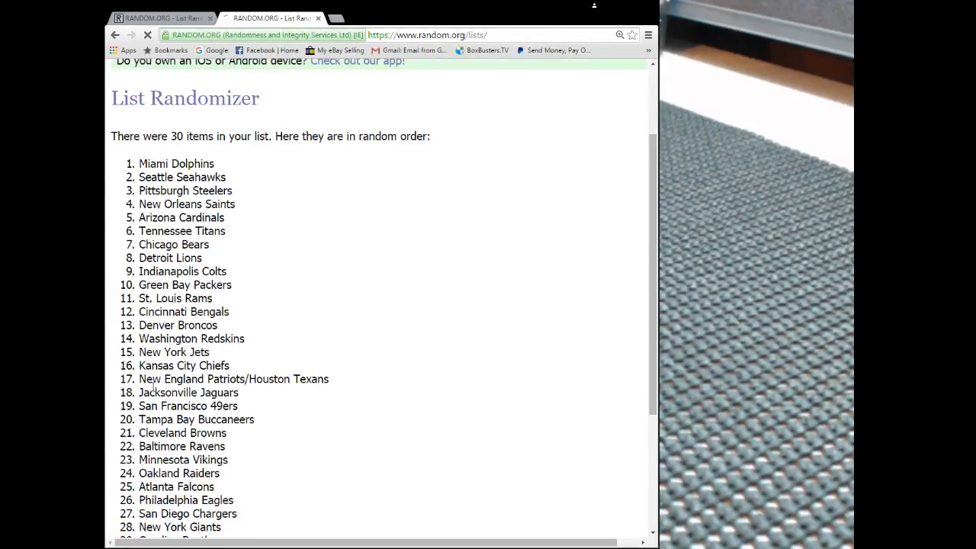
scroll("down", 3)
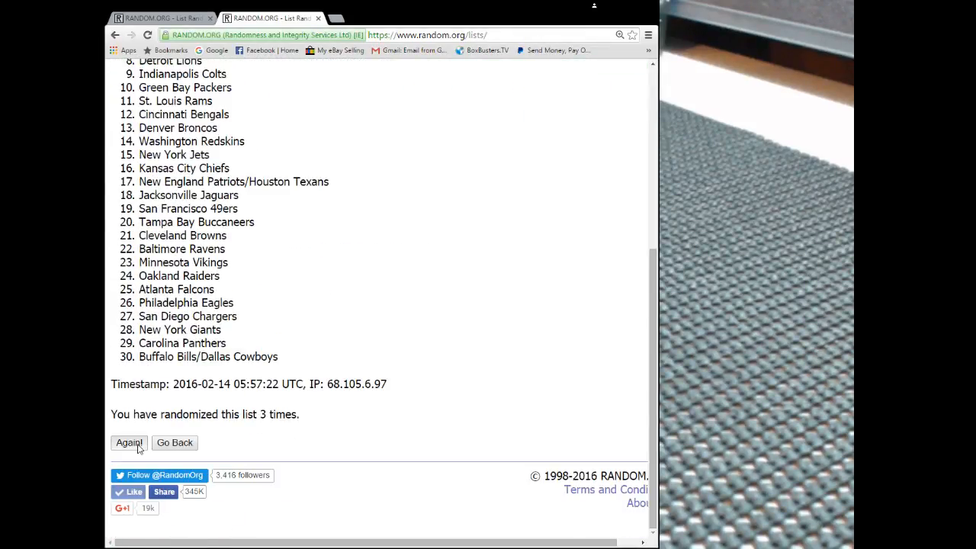
left_click(129, 442)
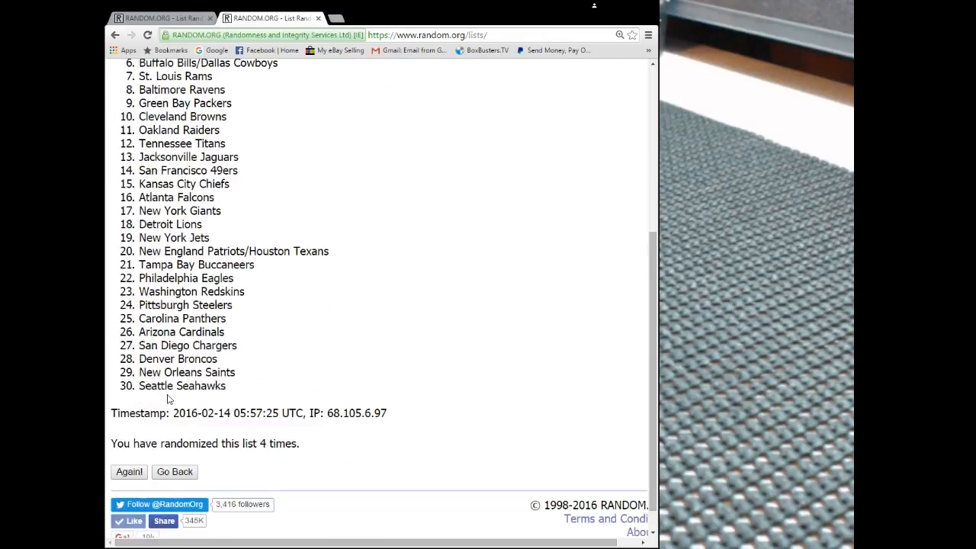
left_click(129, 471)
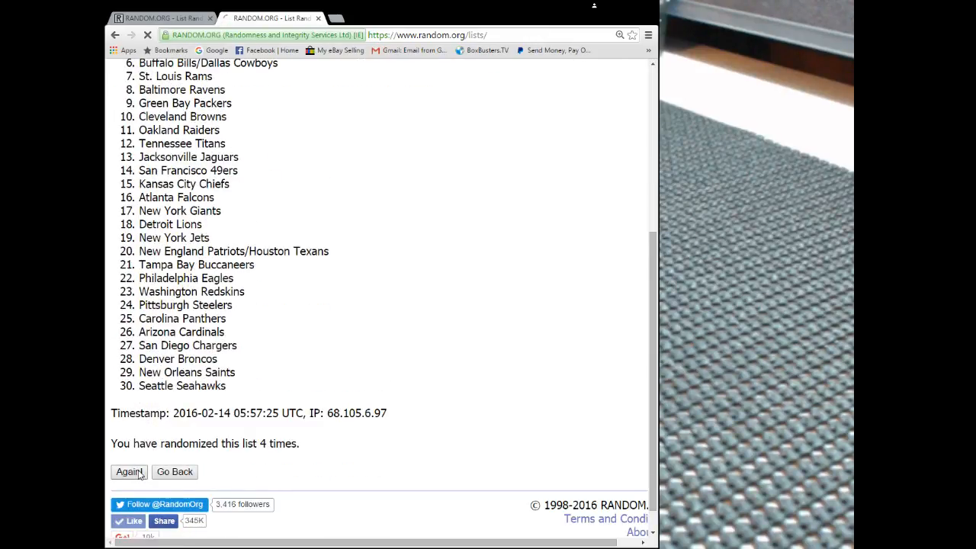
left_click(128, 471)
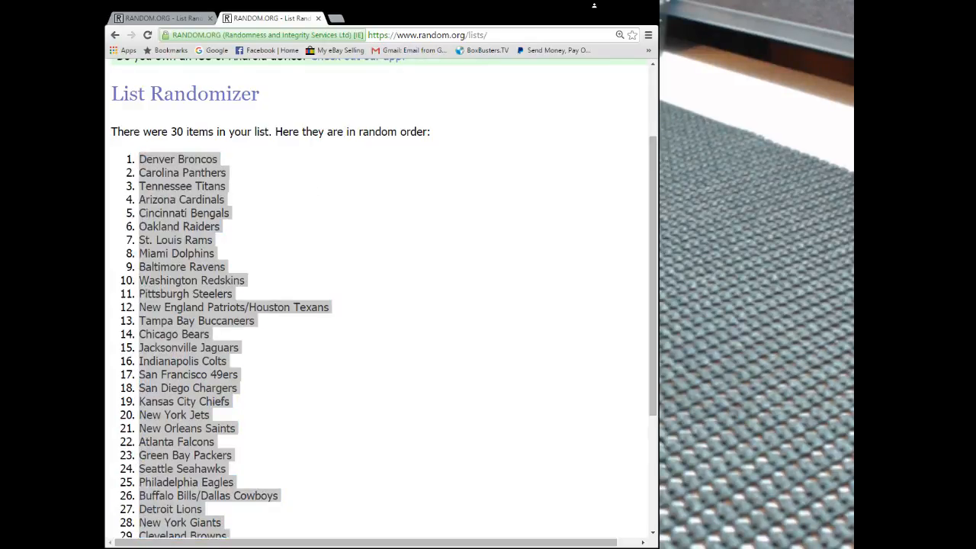
mouse_move(595, 128)
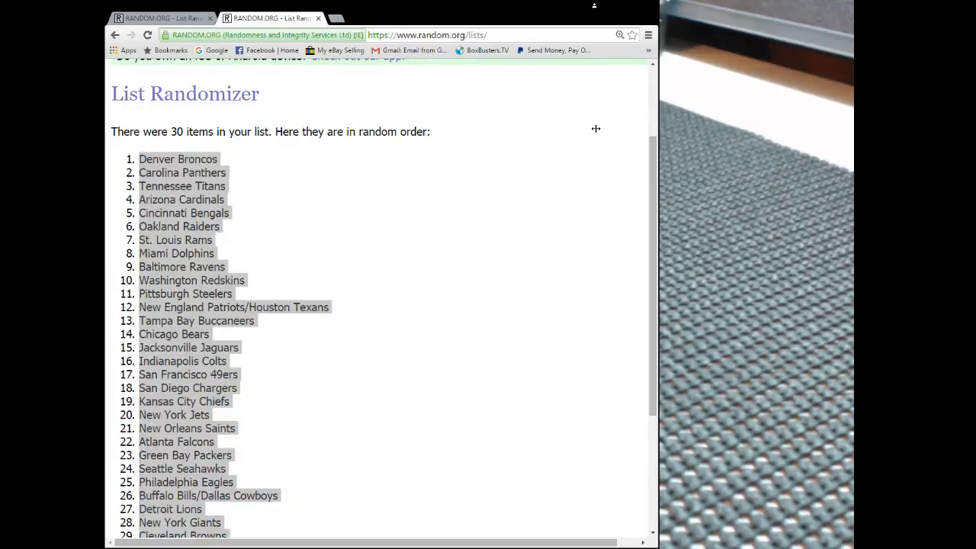
mouse_move(552, 126)
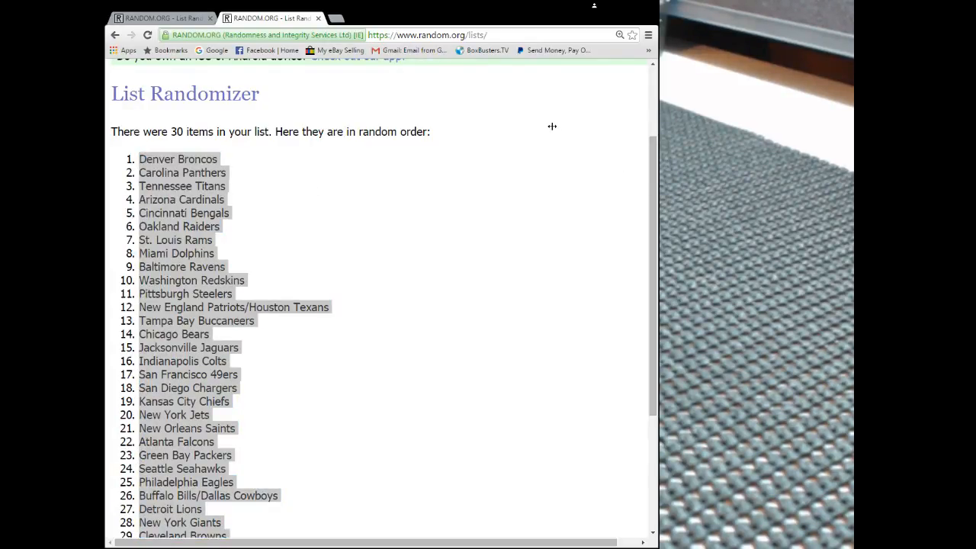
mouse_move(430, 424)
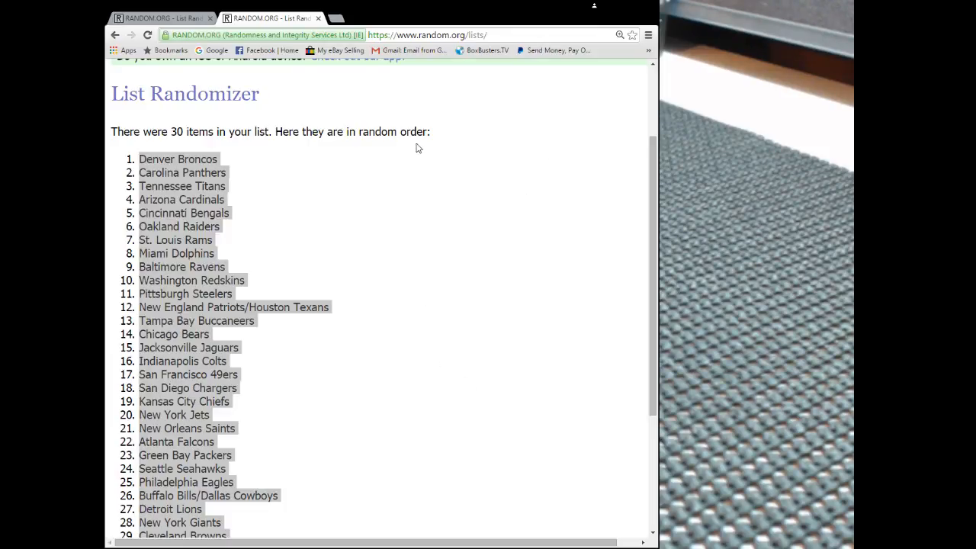
mouse_move(448, 252)
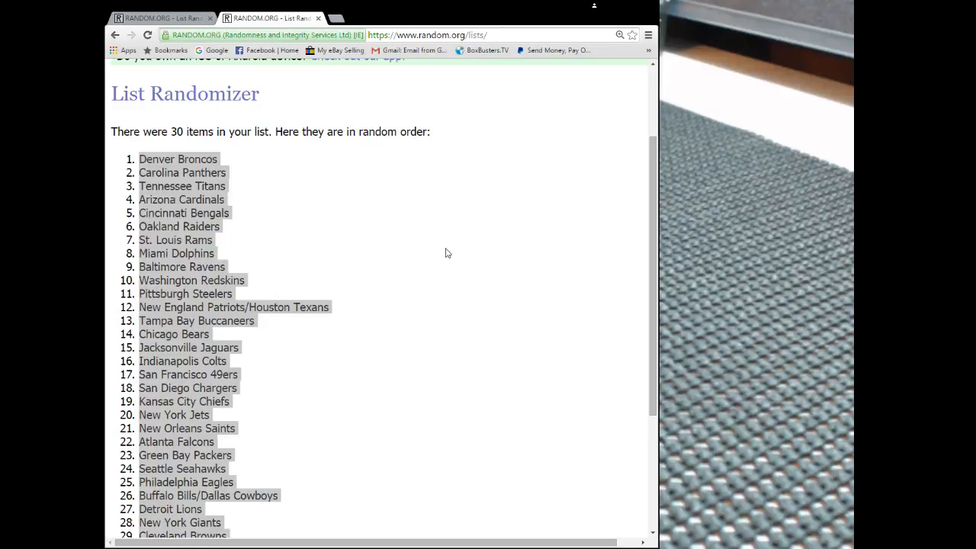
mouse_move(531, 272)
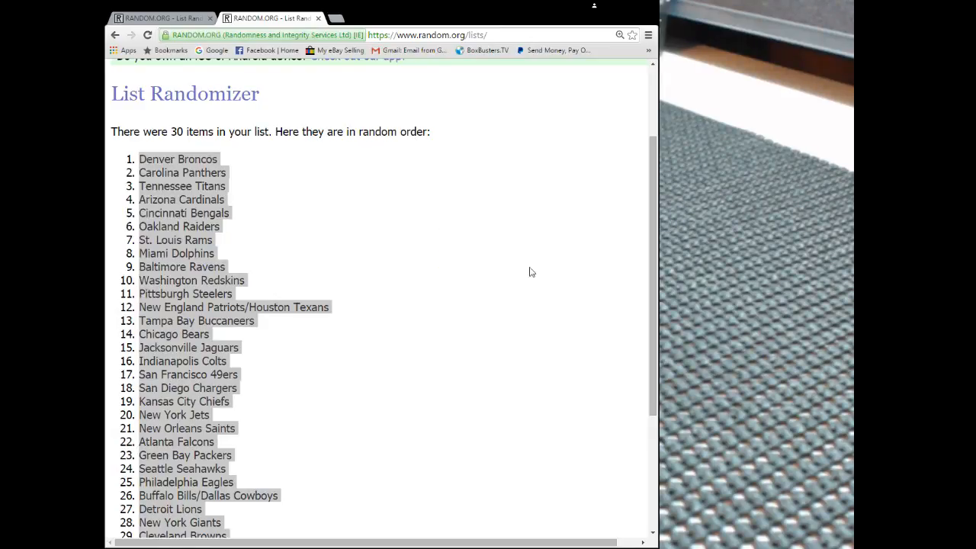
mouse_move(451, 424)
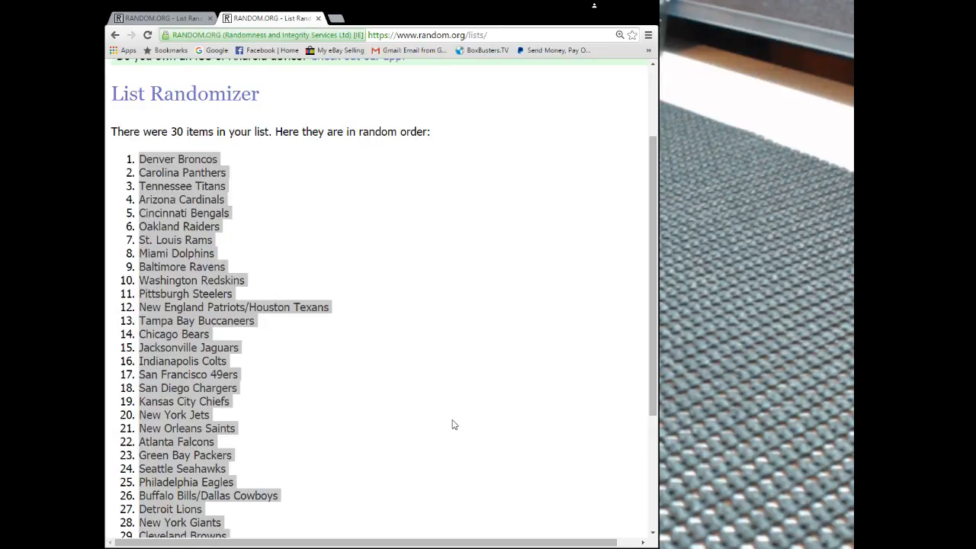
mouse_move(510, 387)
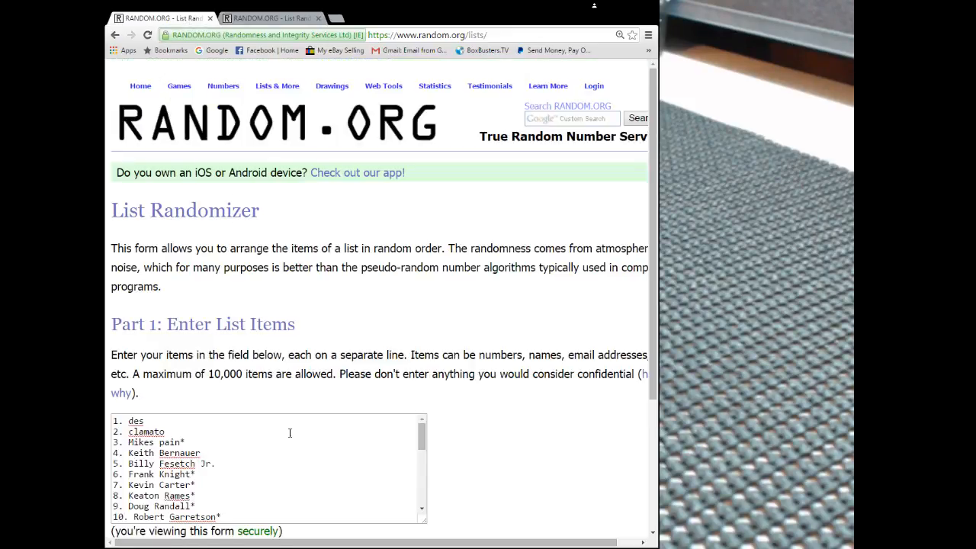
- Scroll down the 30-name list to the Randomize button
scroll("down", 3)
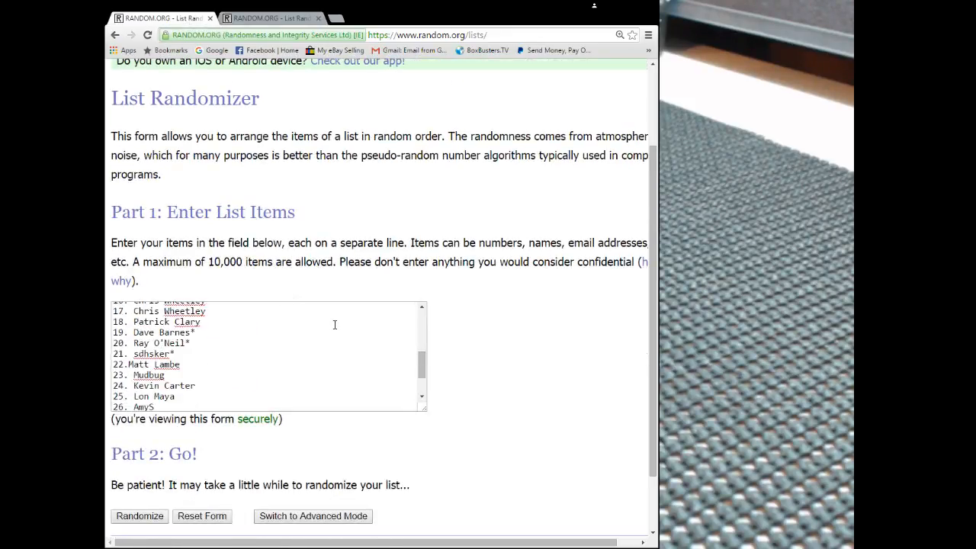
scroll("down", 3)
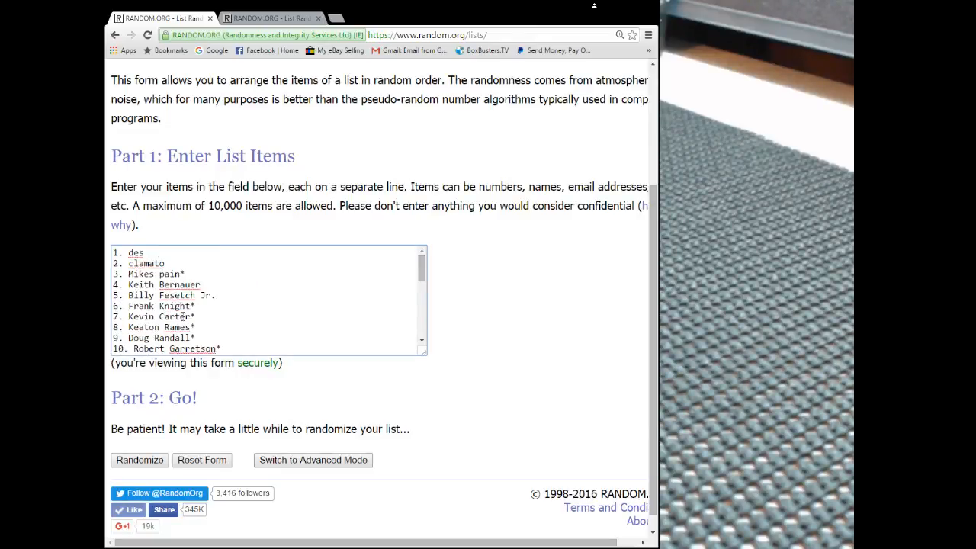
- Shuffle the 30 names five times using Randomize and Again!
left_click(139, 460)
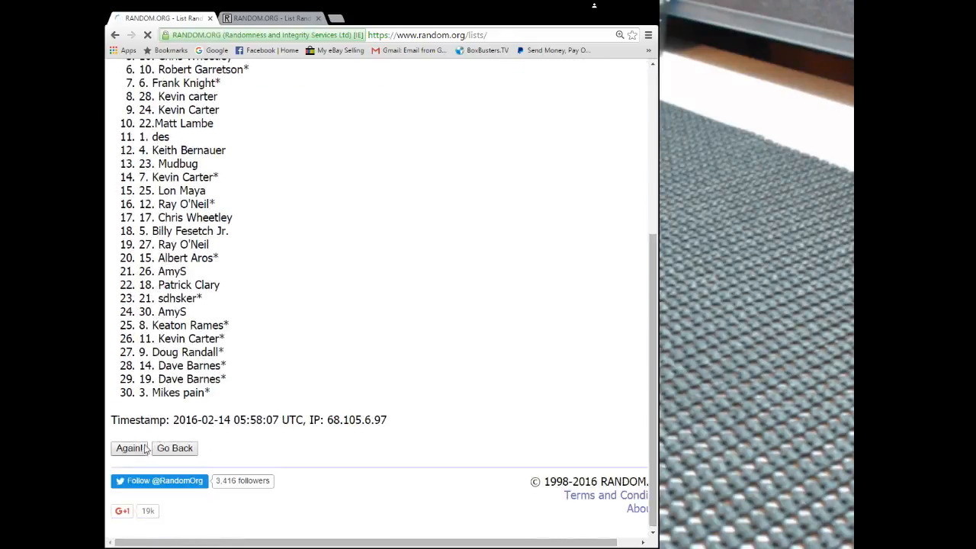
left_click(129, 447)
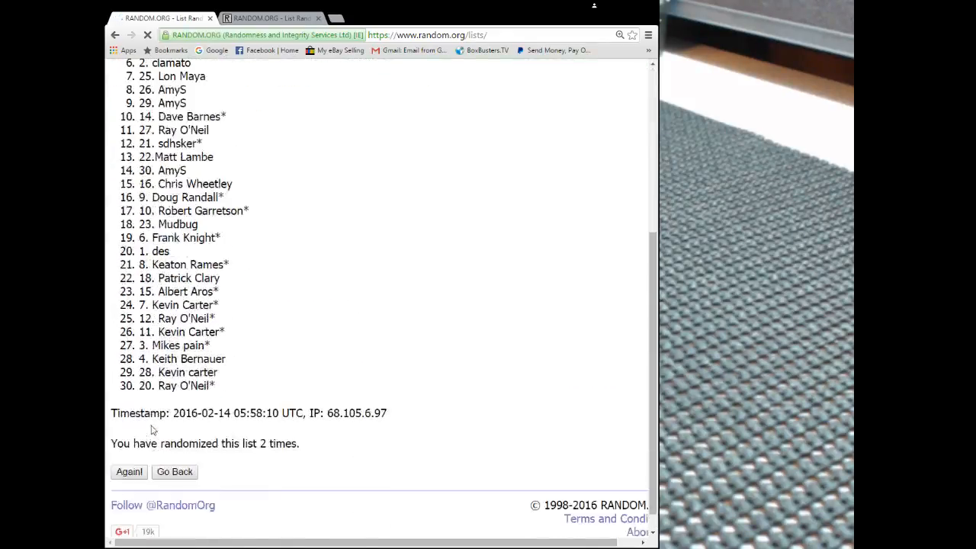
left_click(129, 471)
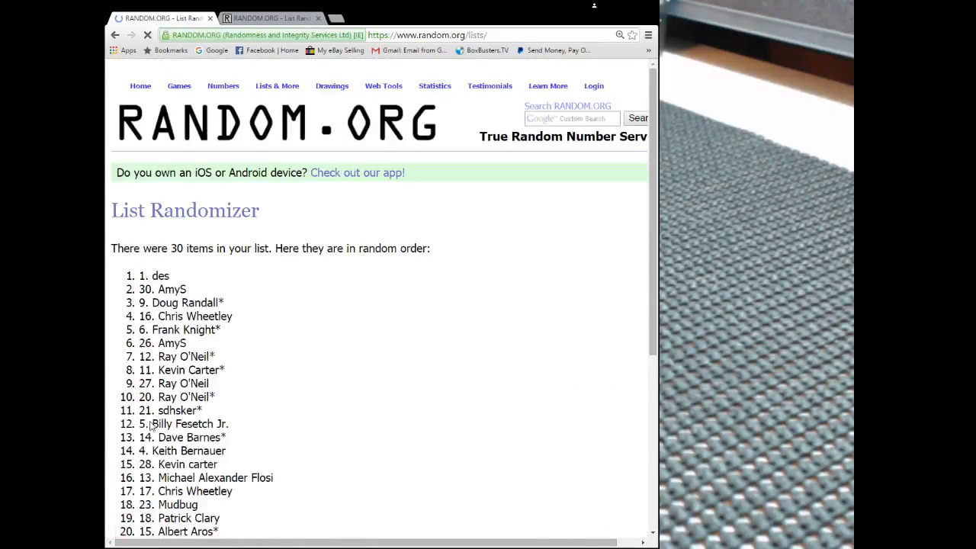
scroll("down", 3)
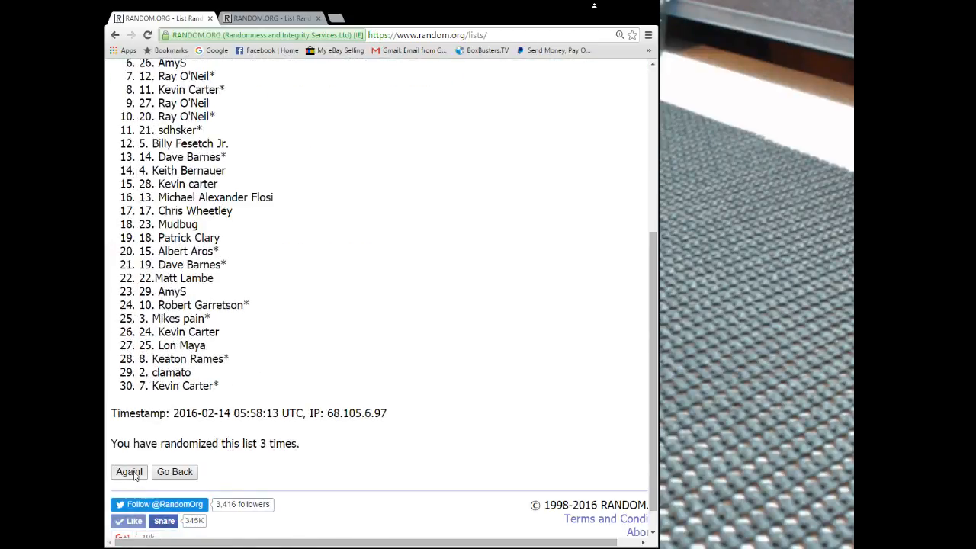
left_click(128, 471)
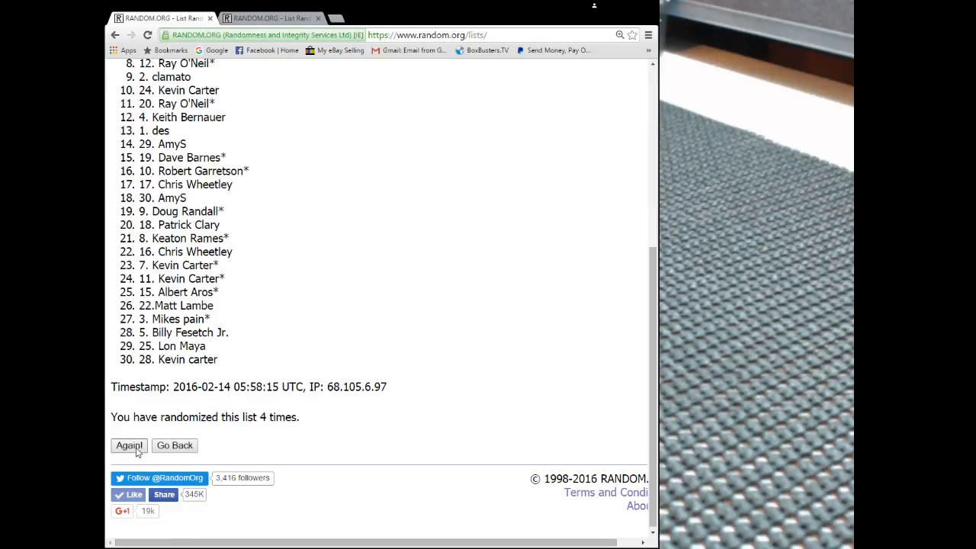
left_click(129, 445)
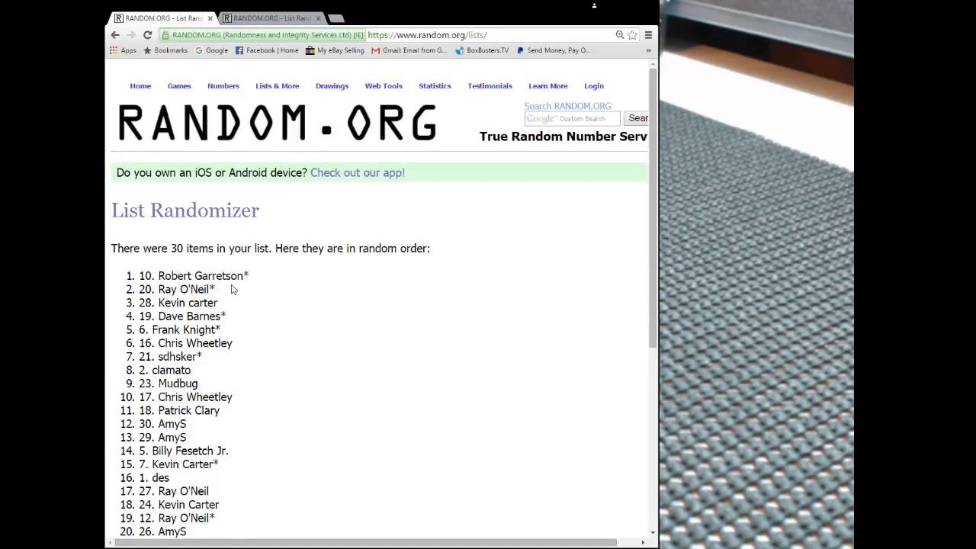
scroll("down", 3)
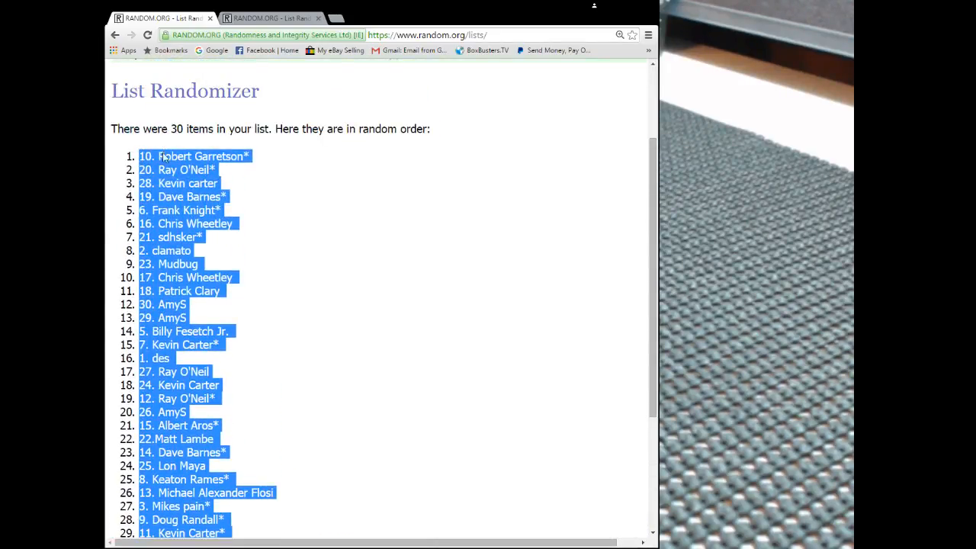
- Scroll through the final shuffled name list to reach it for copying
scroll("down", 3)
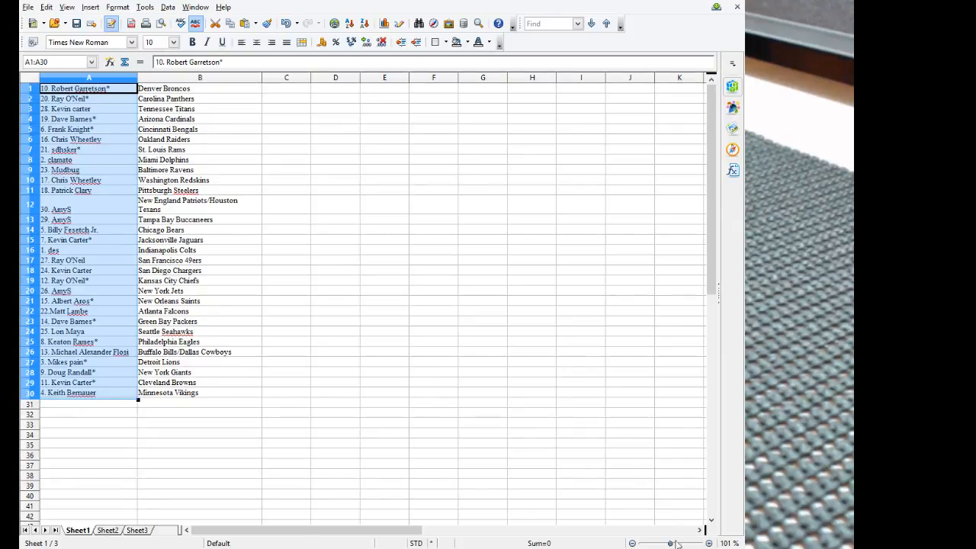
- Zoom the Calc sheet of names and teams in slightly with the zoom slider
left_click(709, 543)
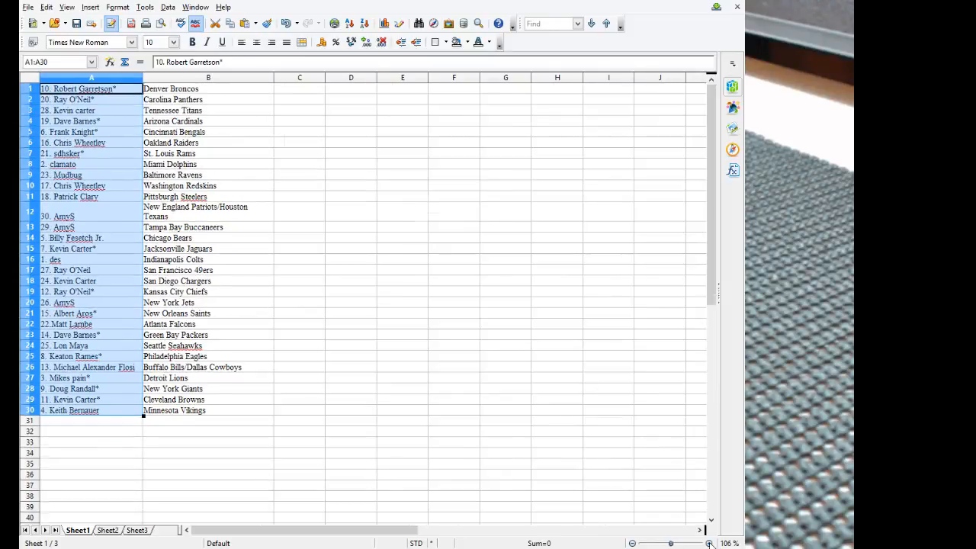
left_click(690, 543)
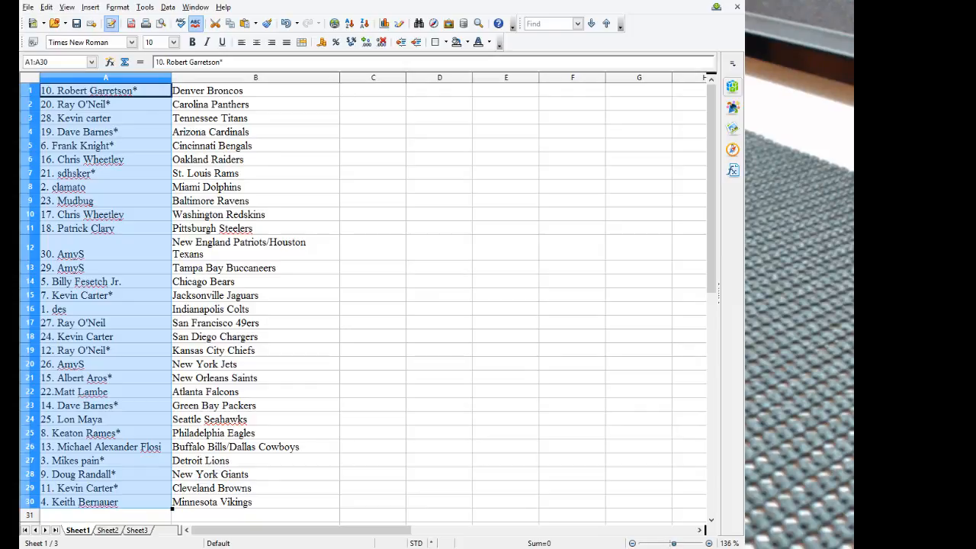
mouse_move(162, 542)
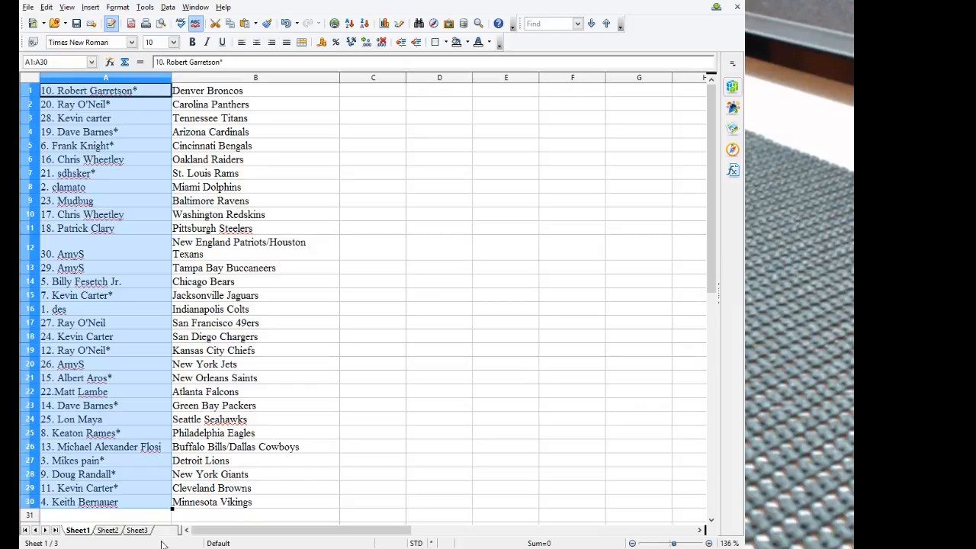